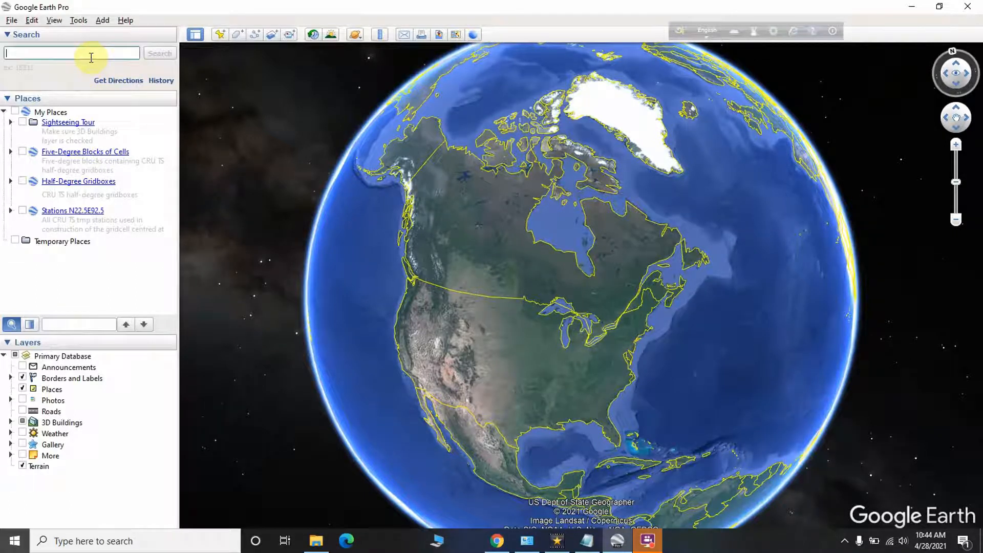
Step: Search for 'dhaka' and fly to the city
type("dhaka")
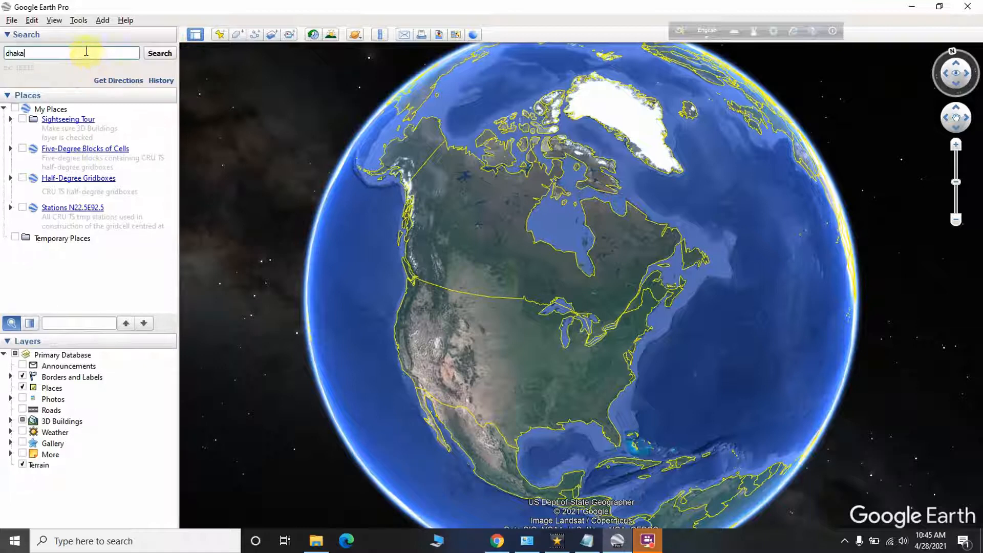
left_click(160, 52)
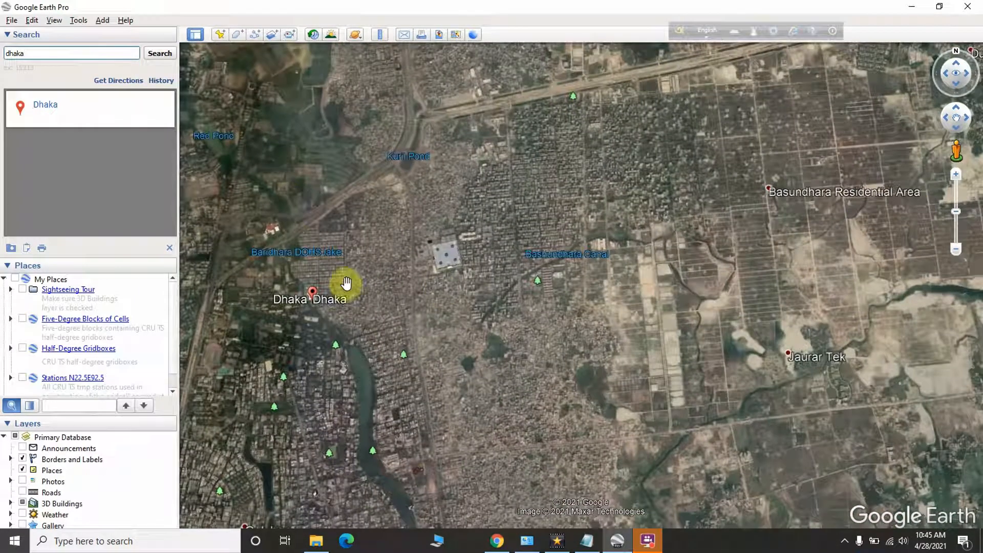
Step: Pan over Basundhara Residential Area until Blocks I through M are framed in view
left_click_drag(348, 284, 544, 314)
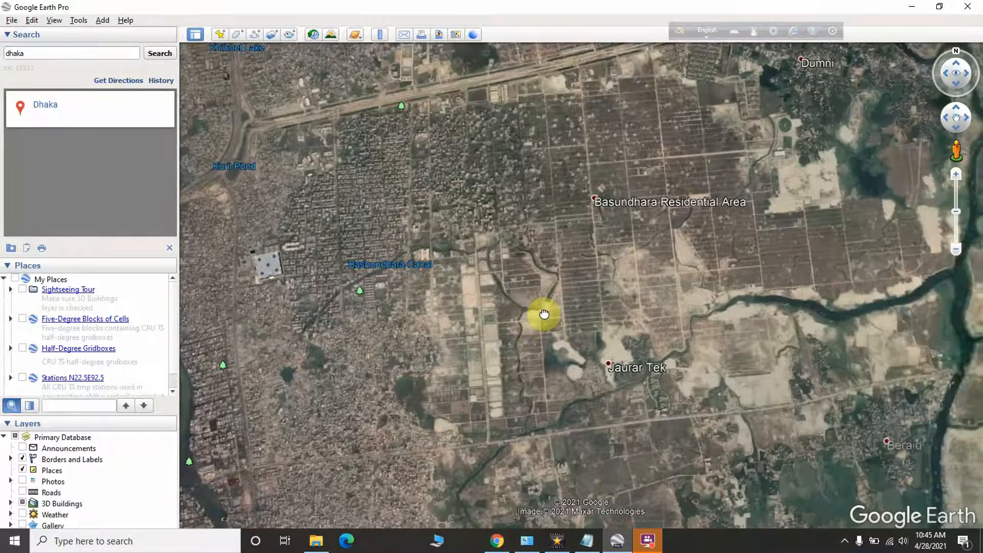
left_click_drag(544, 313, 636, 175)
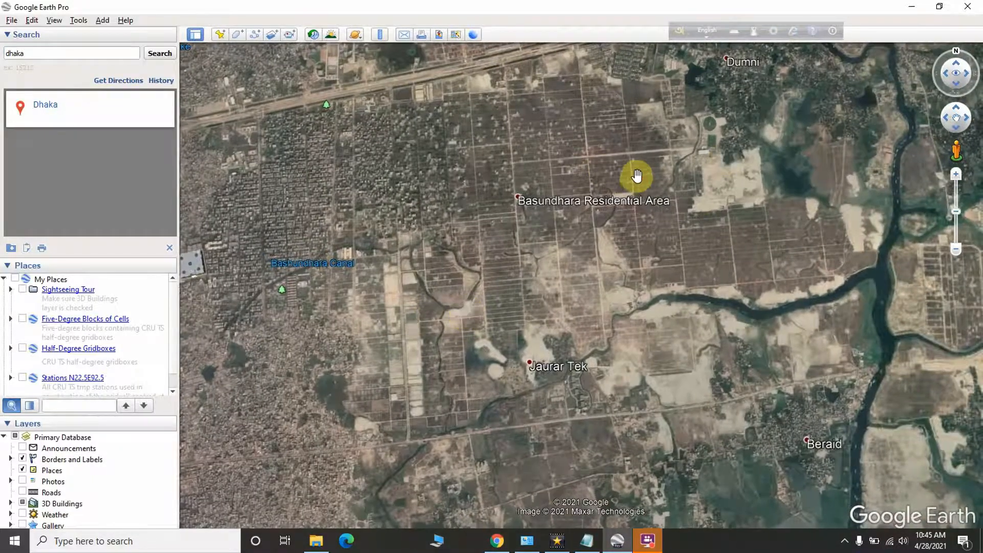
left_click_drag(636, 175, 538, 233)
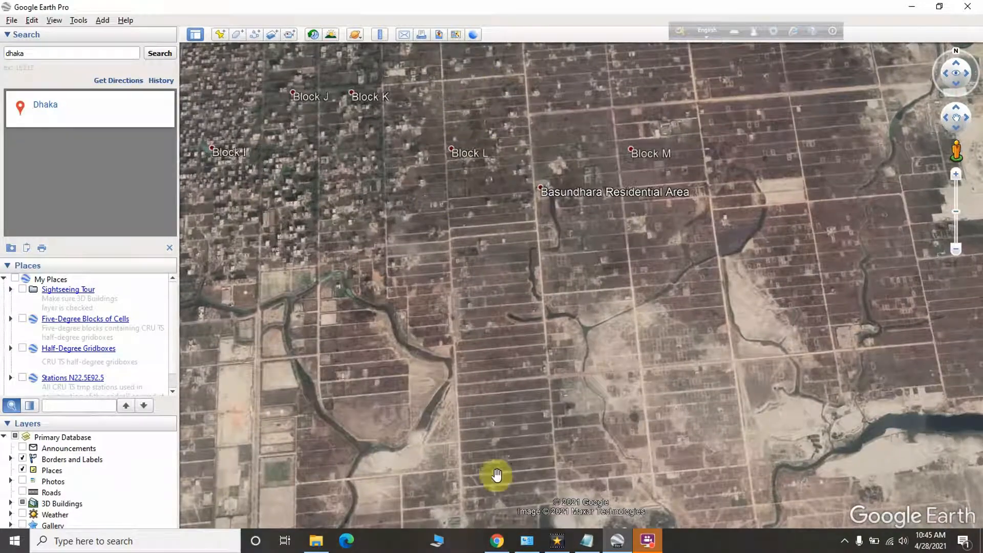
left_click_drag(497, 474, 509, 157)
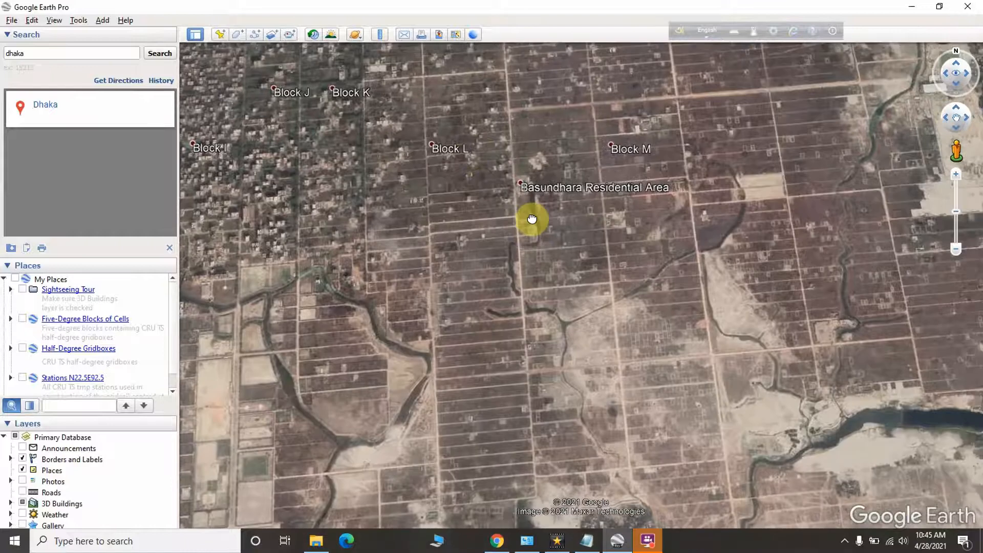
left_click_drag(532, 219, 289, 50)
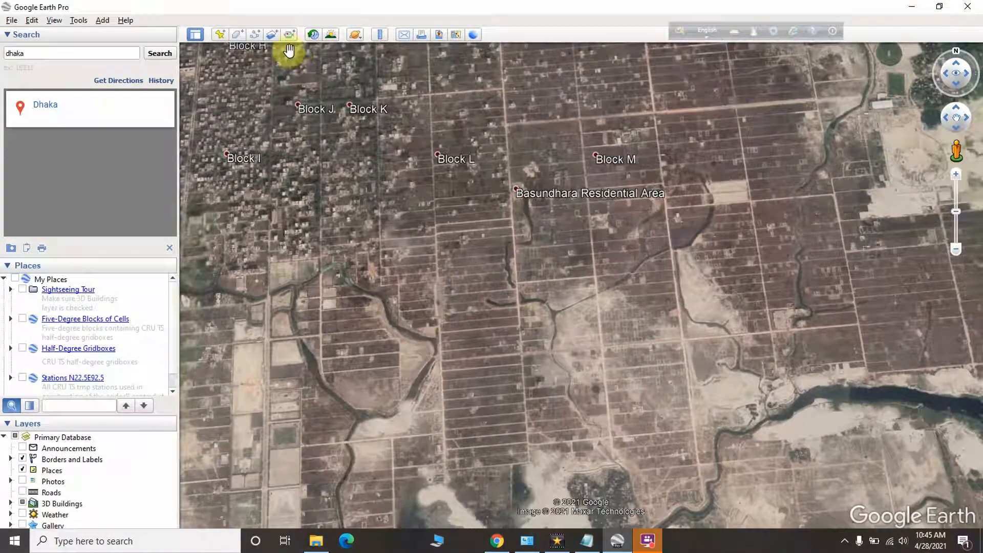
mouse_move(255, 35)
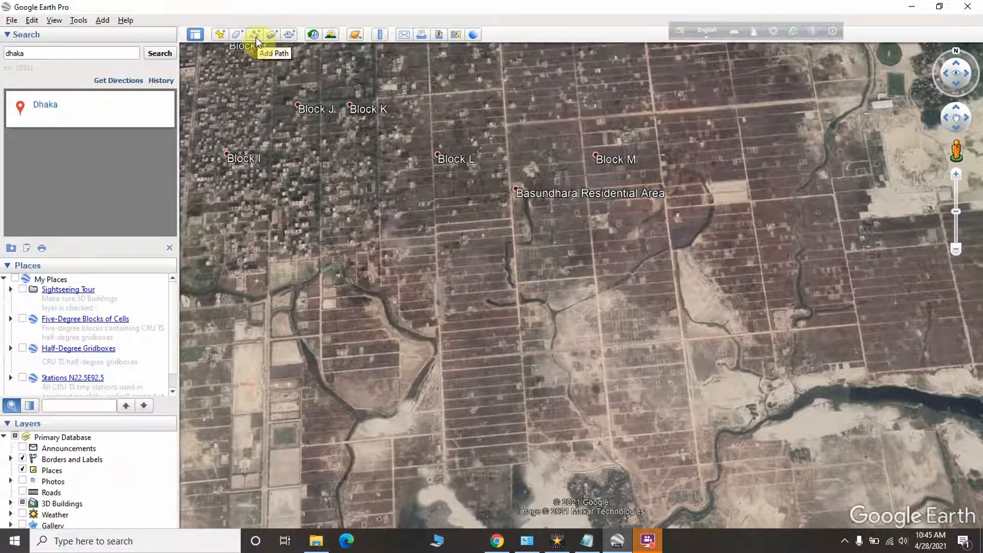
Step: Add a new path measuring the block's width in meters, reading 342 m
left_click(255, 35)
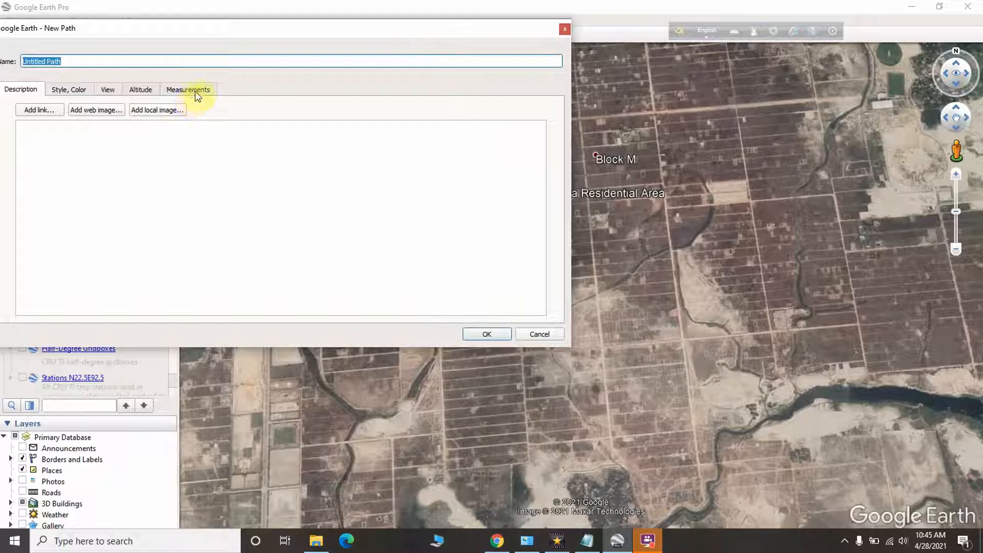
left_click(188, 89)
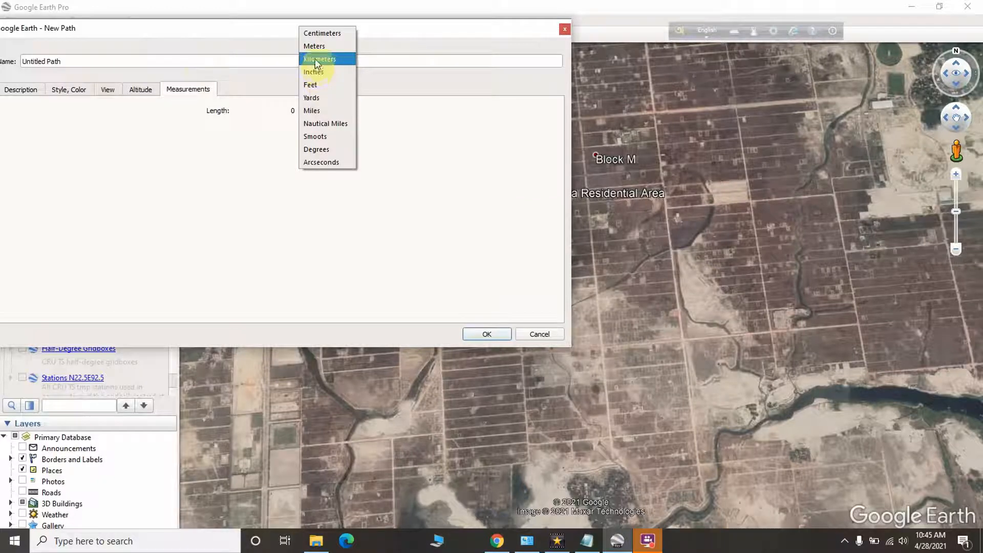
left_click(314, 46)
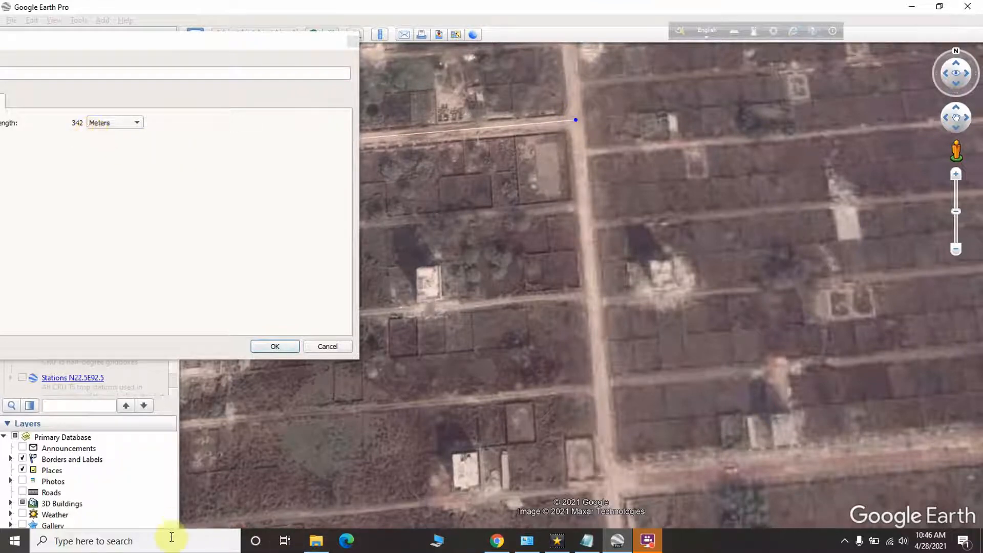
Step: Launch Notepad and record the measured width as 342 m
type("not")
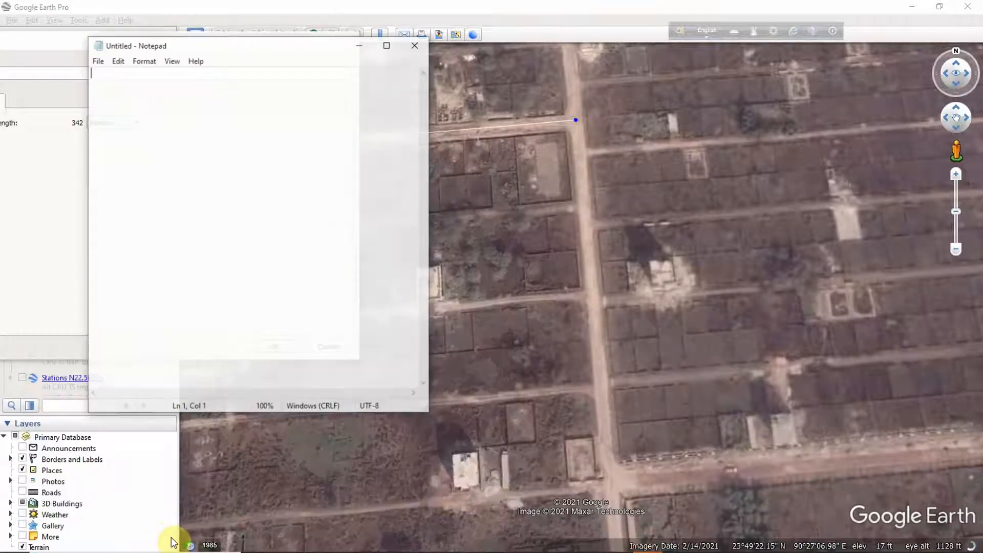
type("342 m")
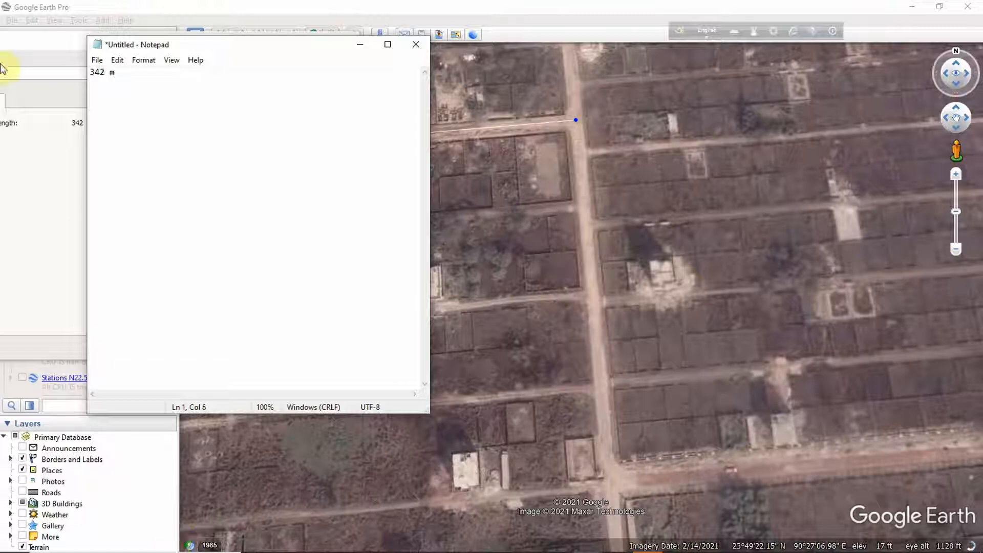
mouse_move(360, 50)
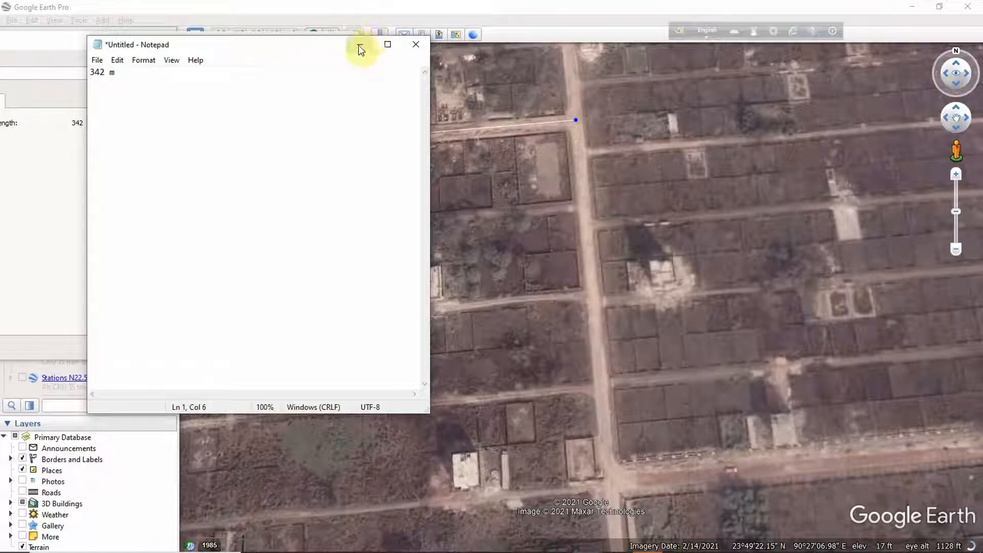
left_click_drag(360, 49, 284, 65)
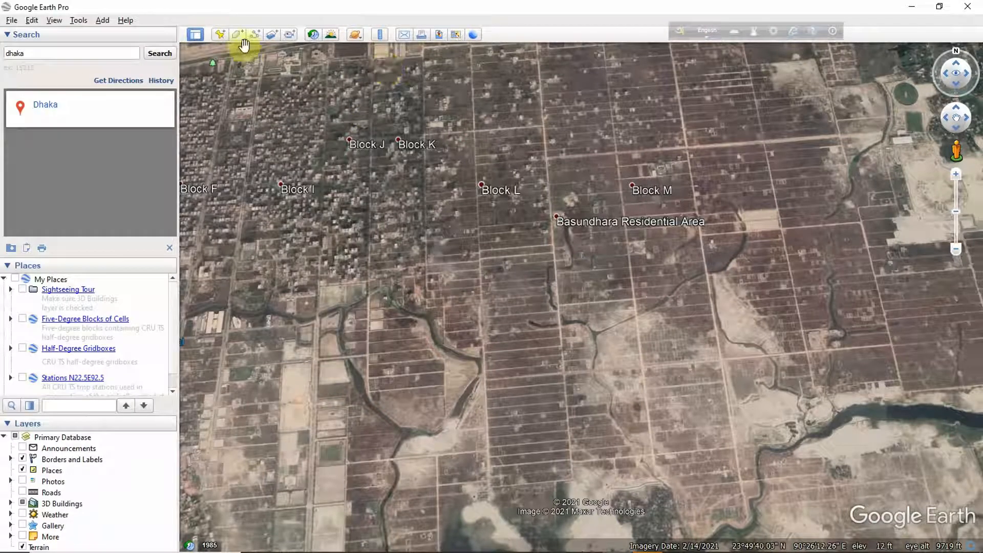
Step: Add a second path in meters and draw it along the road for the block's length
left_click(254, 35)
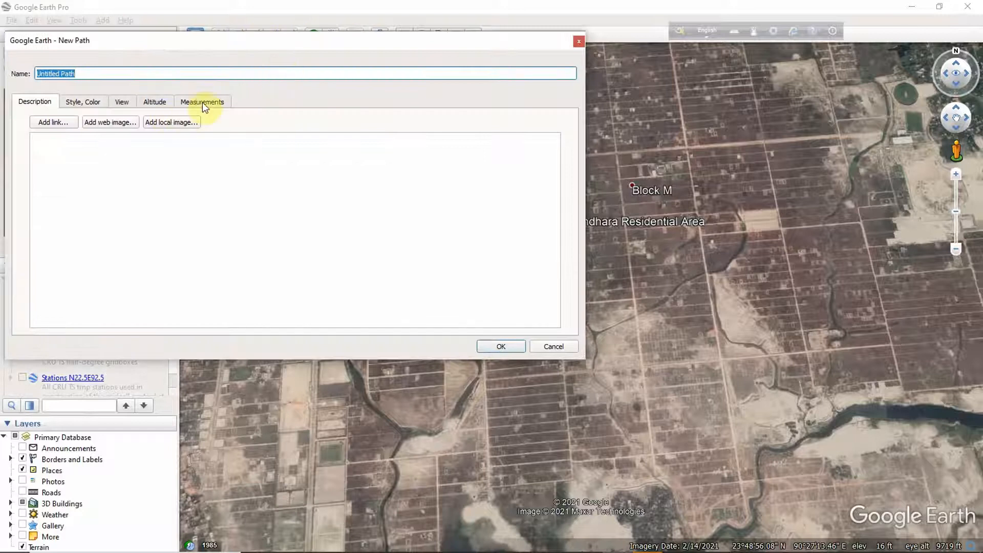
left_click(202, 102)
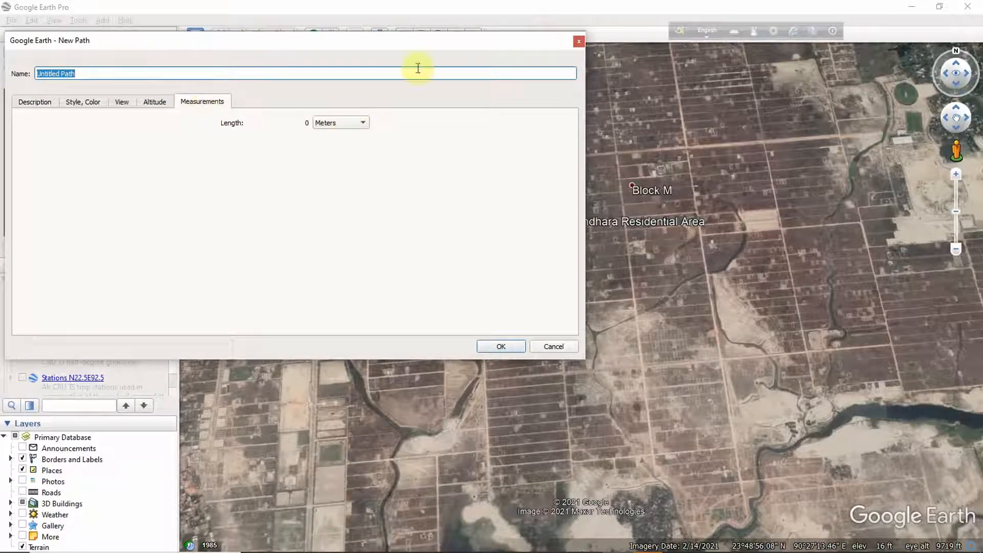
left_click(340, 122)
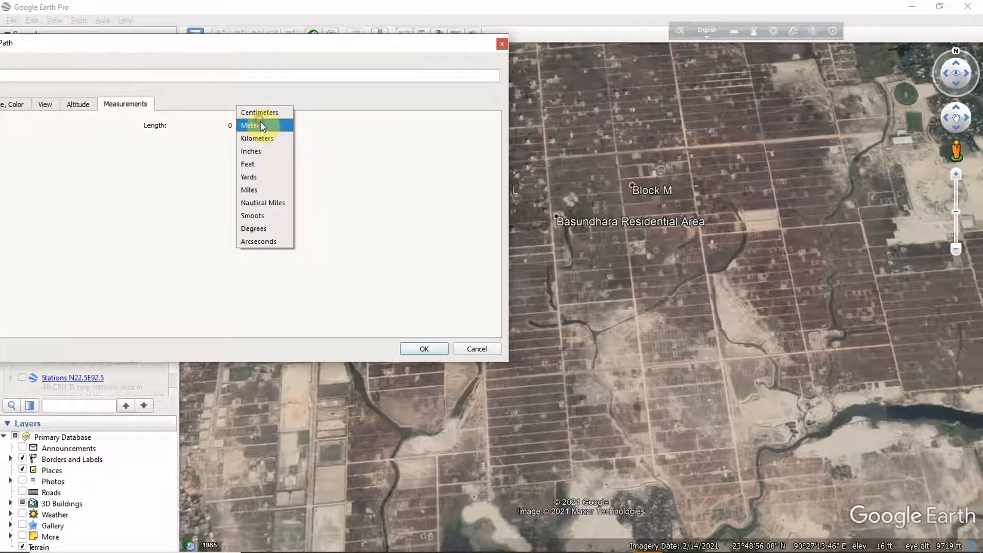
left_click(250, 125)
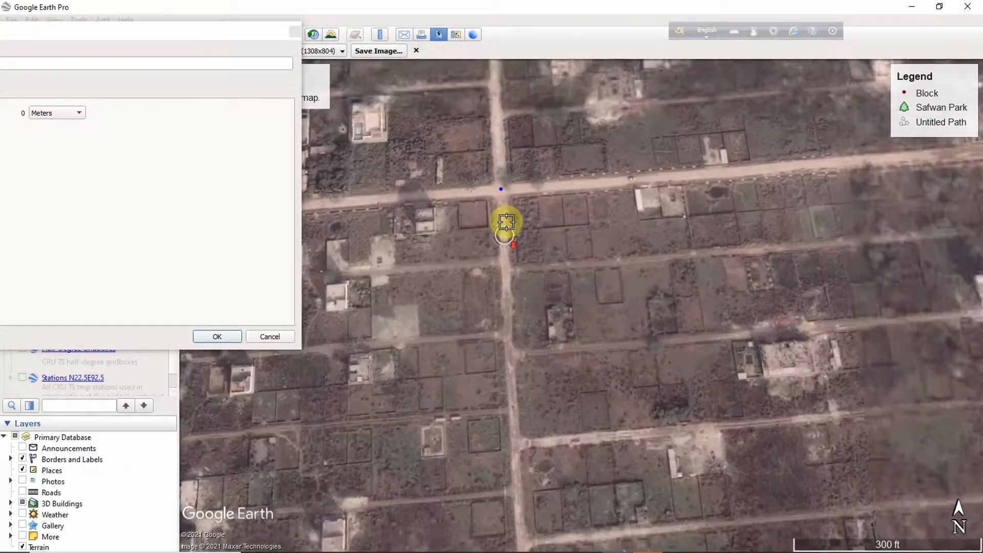
scroll("down", 3)
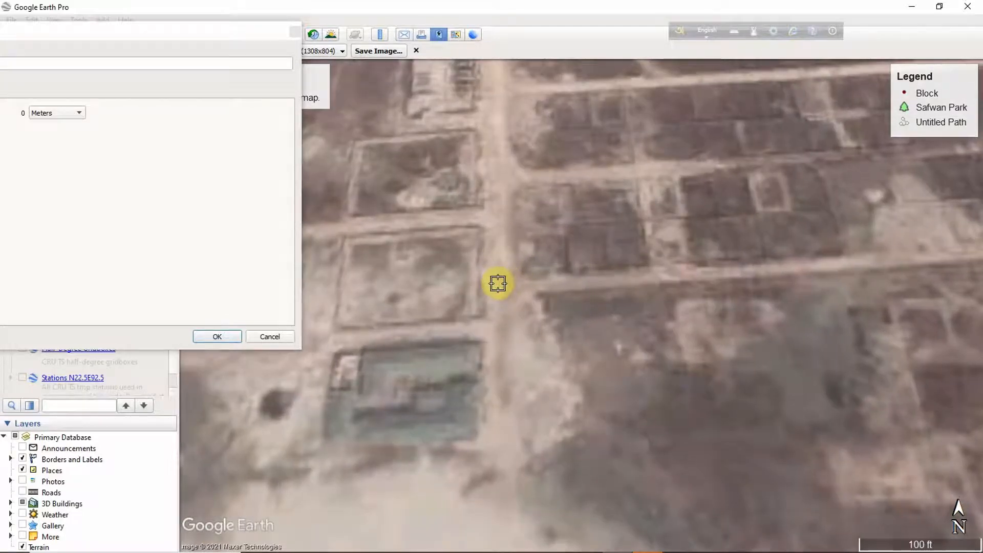
left_click_drag(498, 284, 493, 286)
type("342 m")
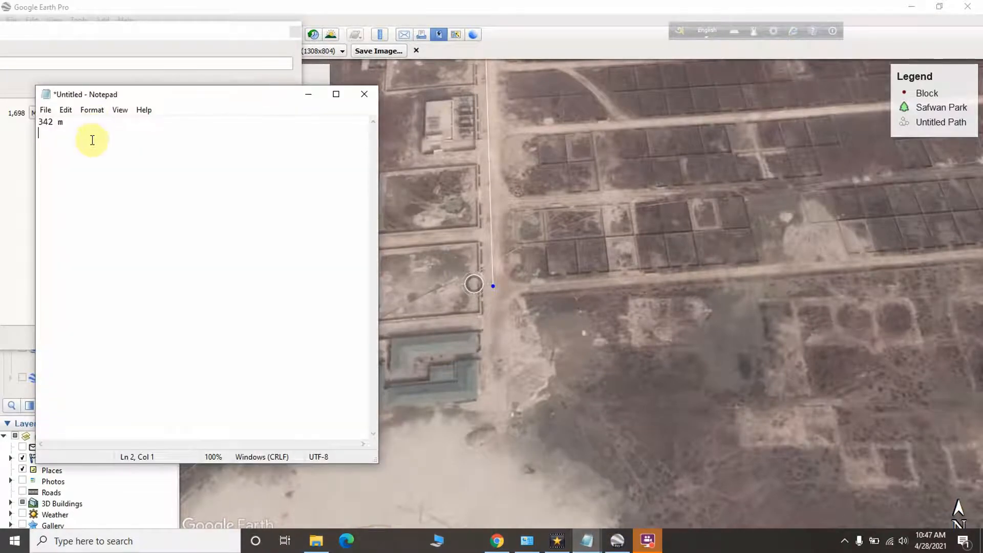
Step: Add '1698 m' on a new line beneath 342 m in the note
type("1")
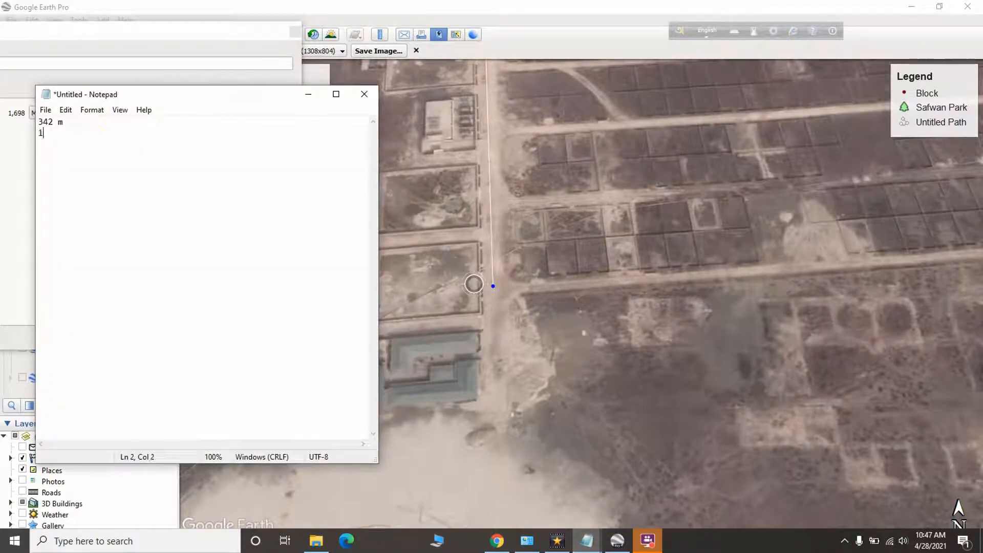
type("698")
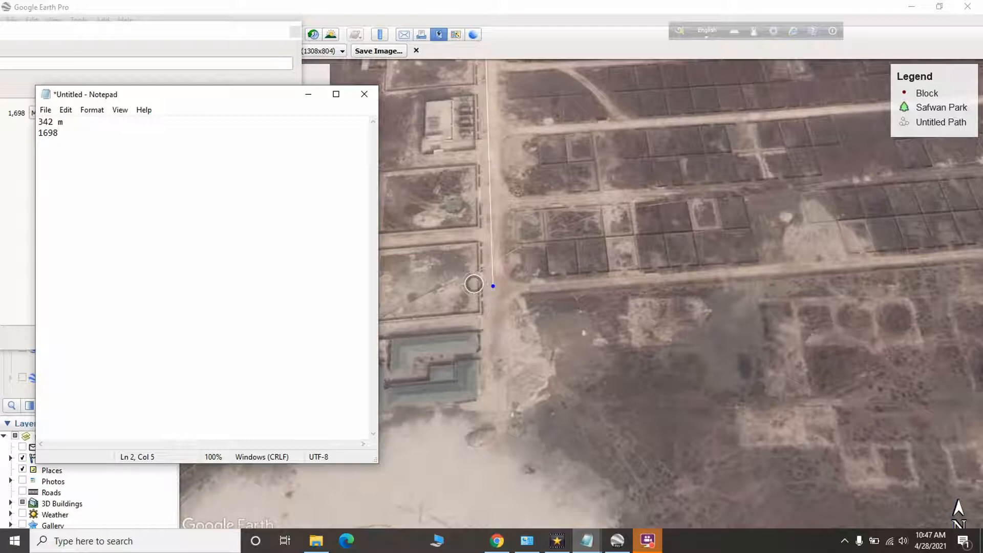
type("m")
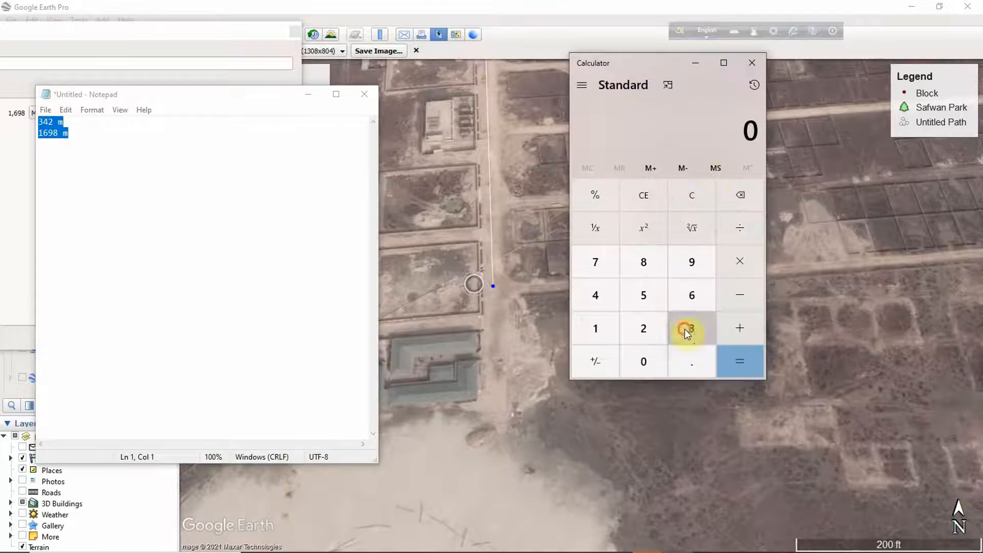
Step: Multiply 342 by 1698 to get 580,716, then divide by 1000 for 580.716
left_click(691, 328)
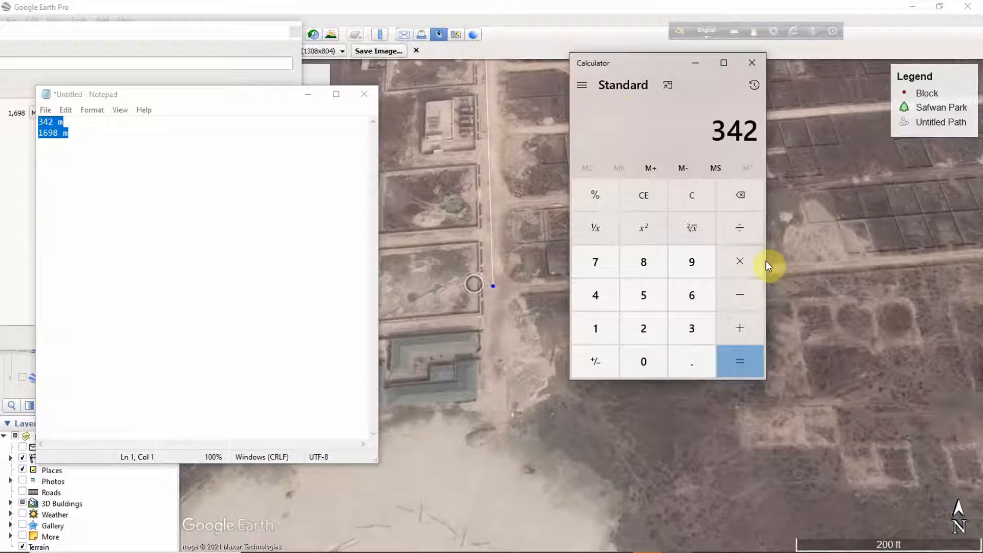
mouse_move(777, 237)
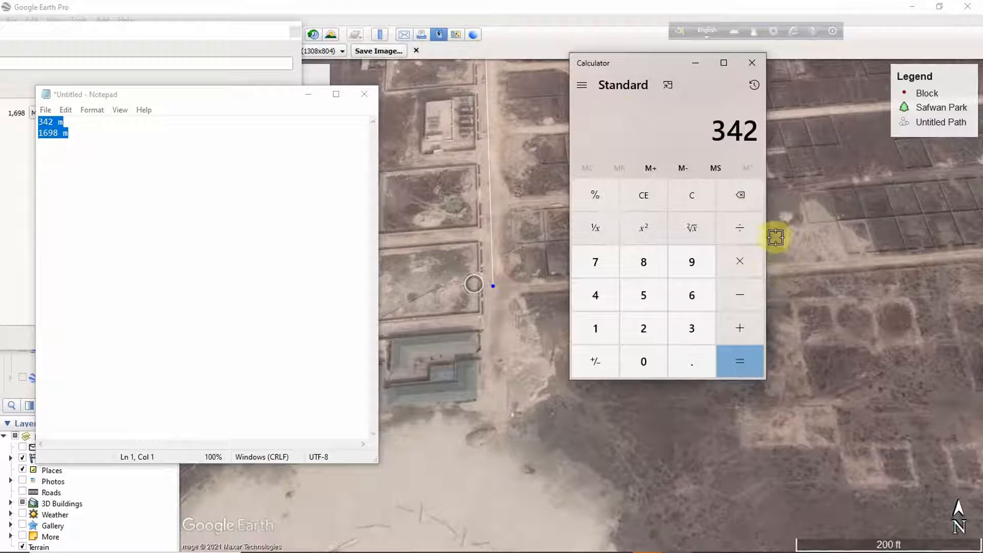
mouse_move(747, 274)
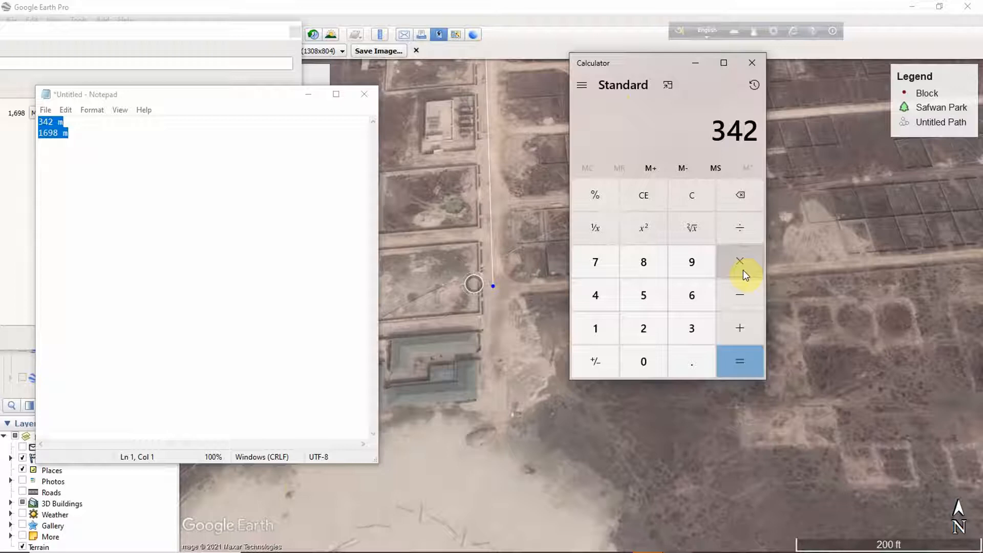
mouse_move(744, 271)
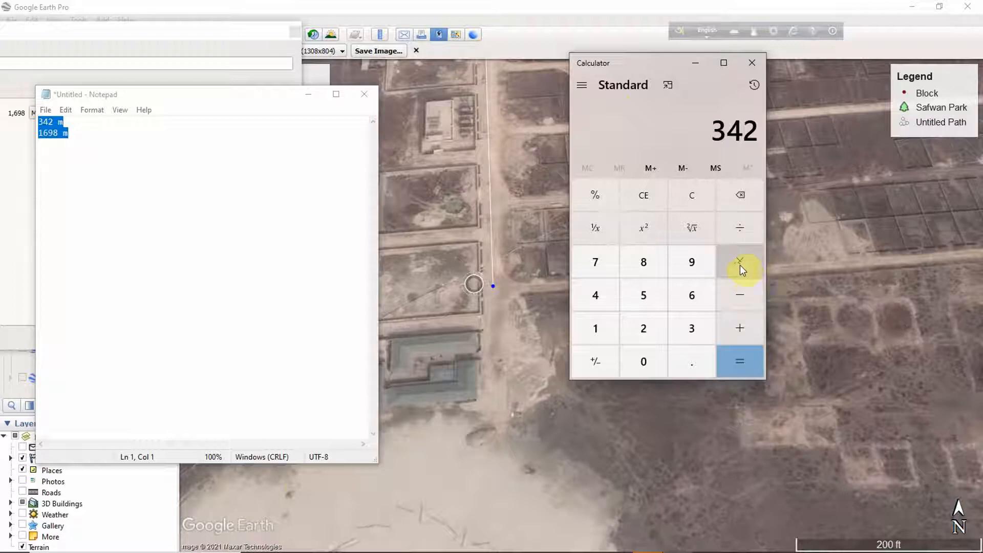
left_click(739, 261)
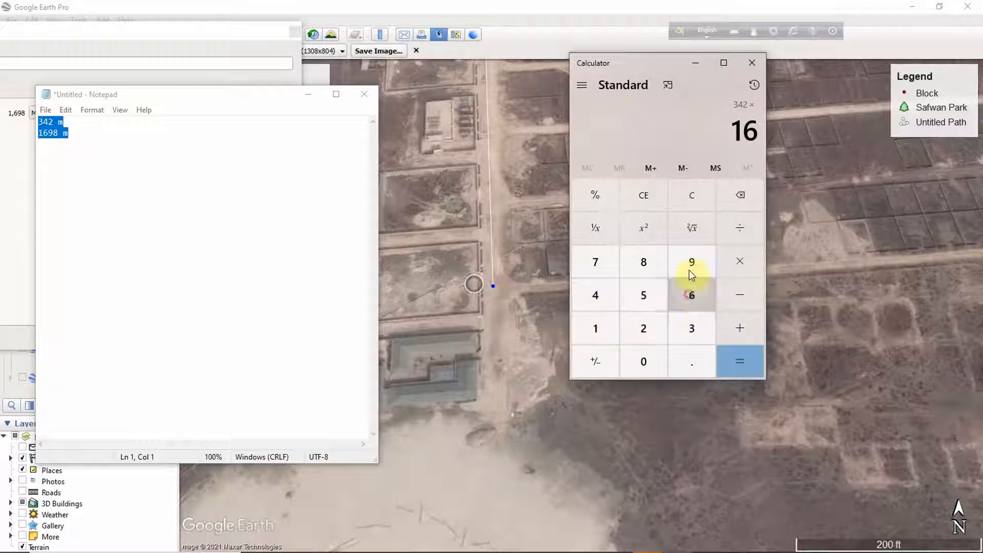
left_click(739, 362)
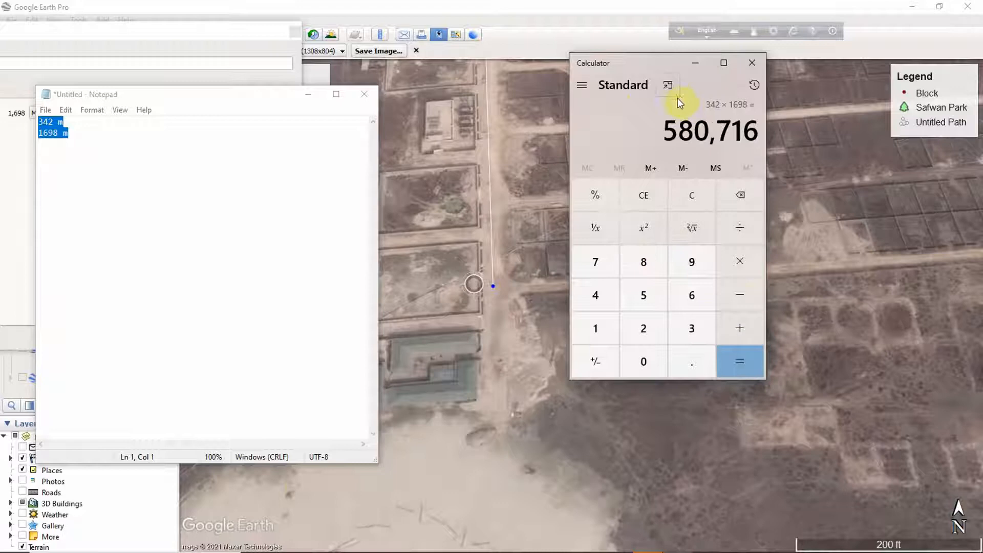
mouse_move(738, 133)
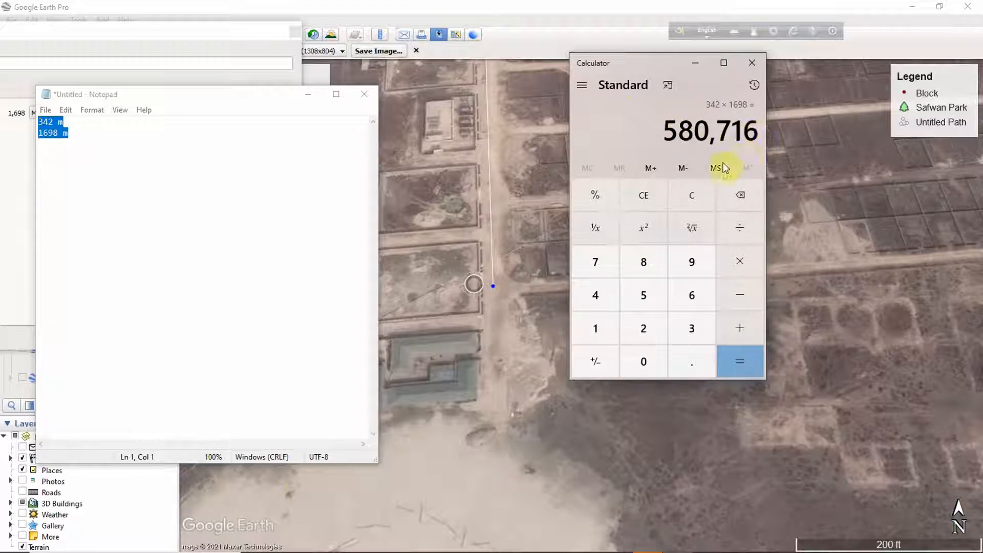
mouse_move(739, 261)
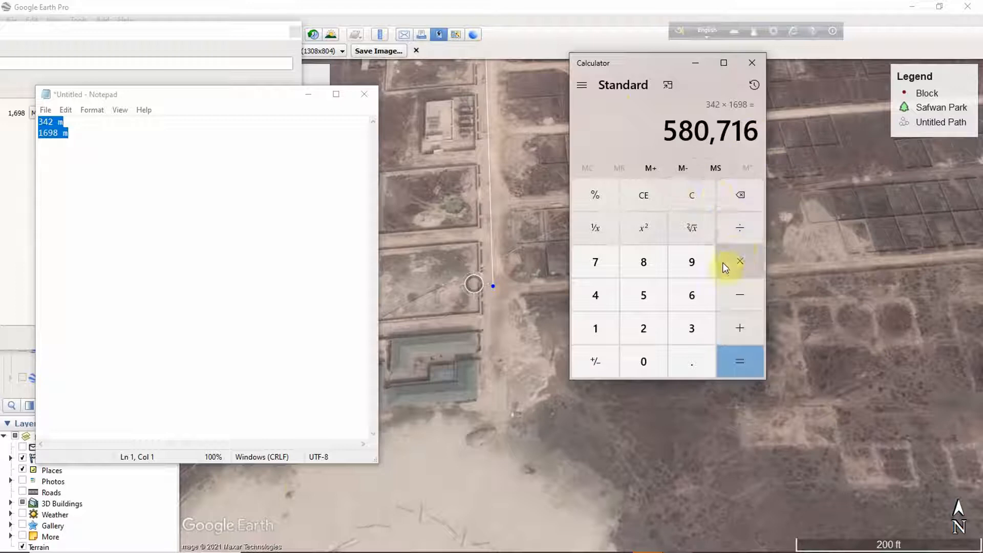
mouse_move(721, 274)
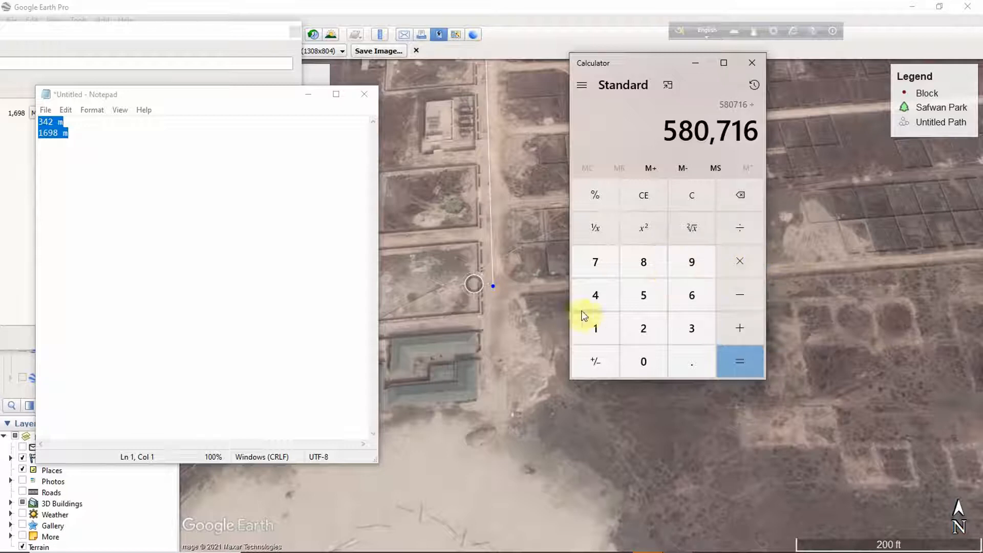
left_click(740, 362)
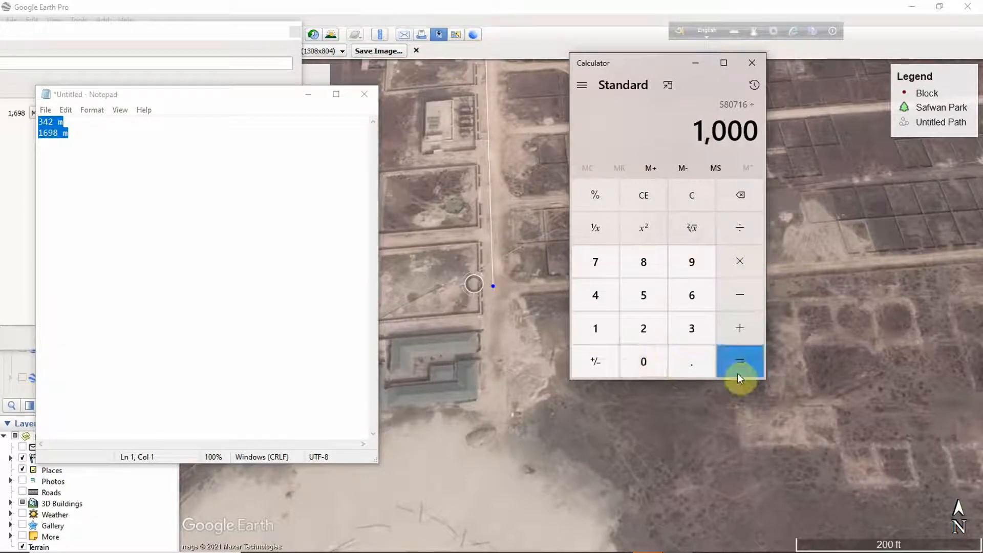
left_click(738, 362)
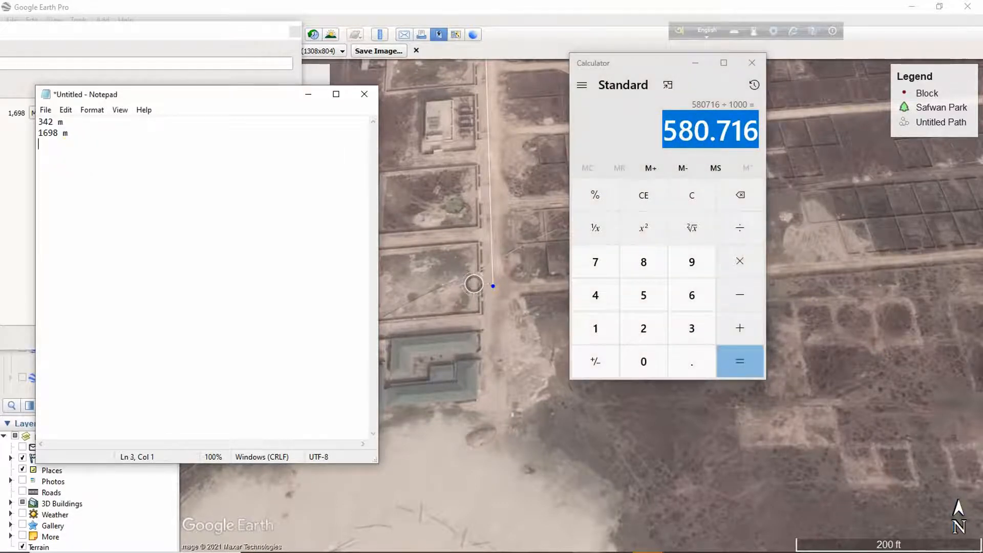
type("580.716")
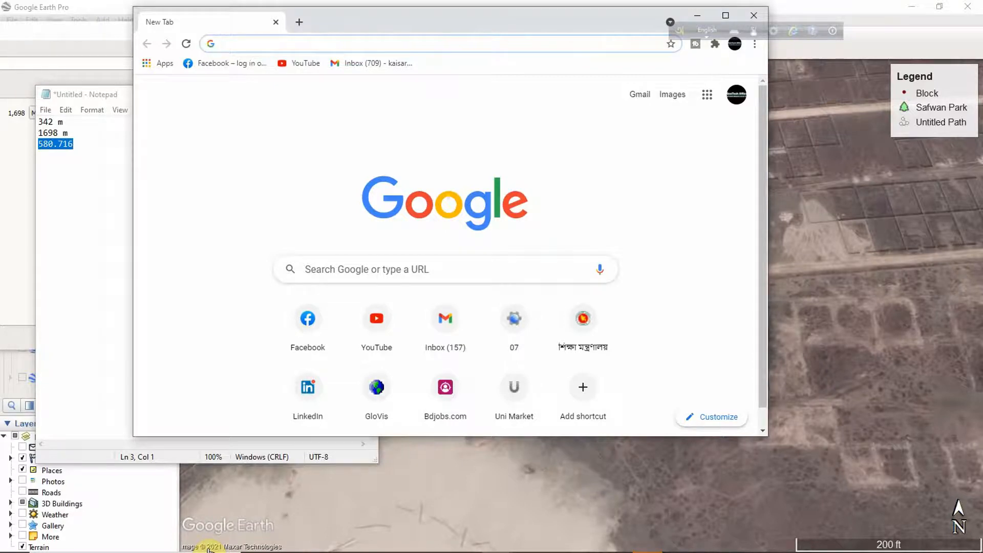
Step: Convert 580.716 square km to 58071.6 hectares in Google's unit converter
type("square km to hectares")
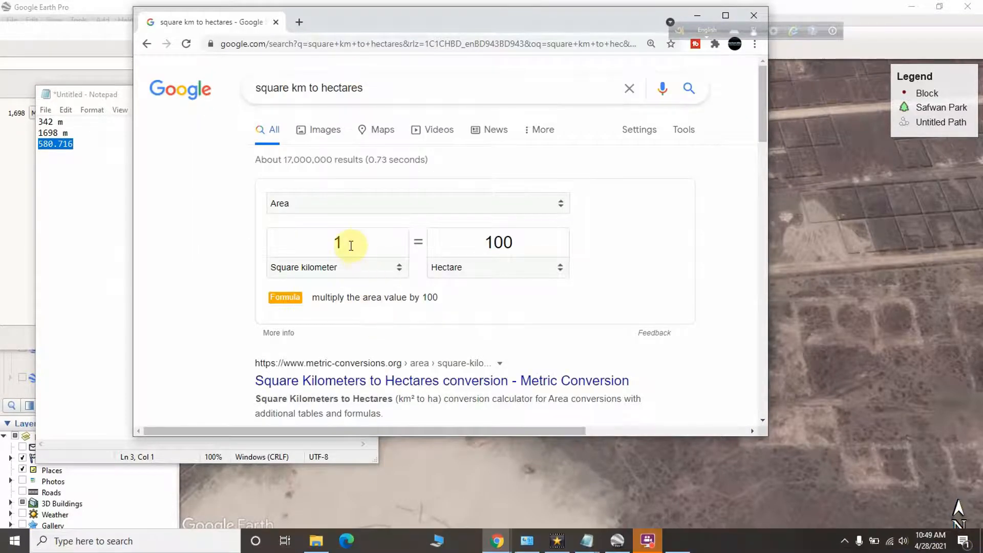
type("580.716")
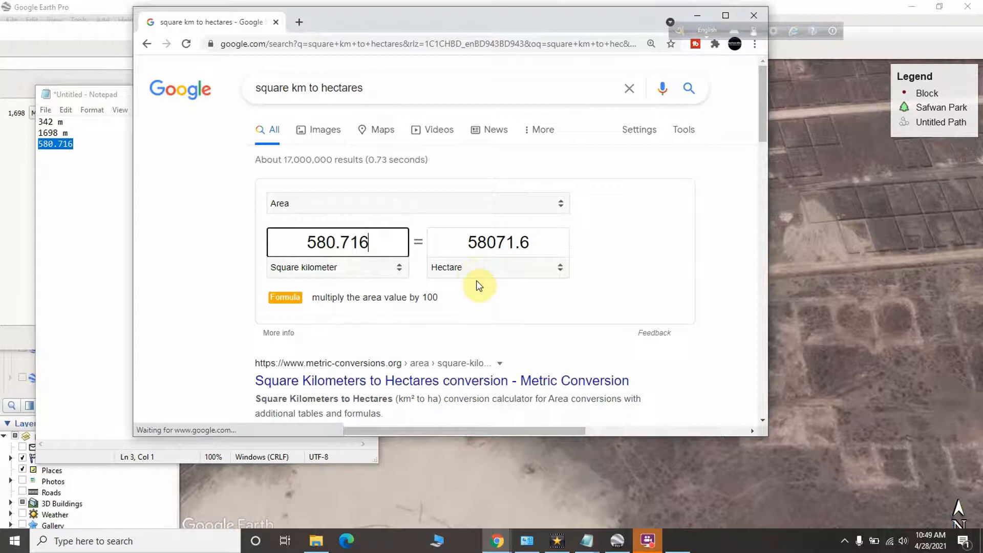
mouse_move(494, 302)
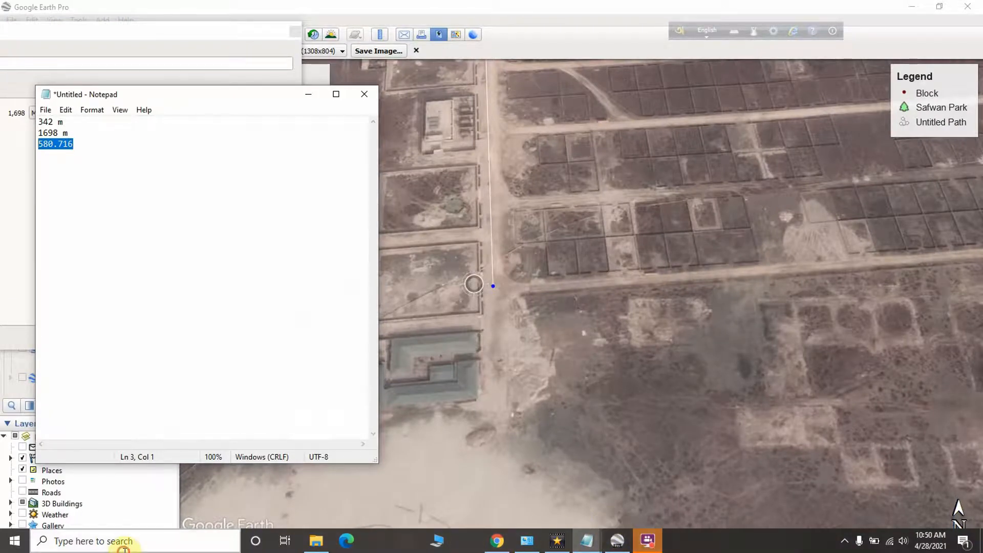
Step: Launch Chrome from the Windows search box after removing the 580.716 line
type("goo")
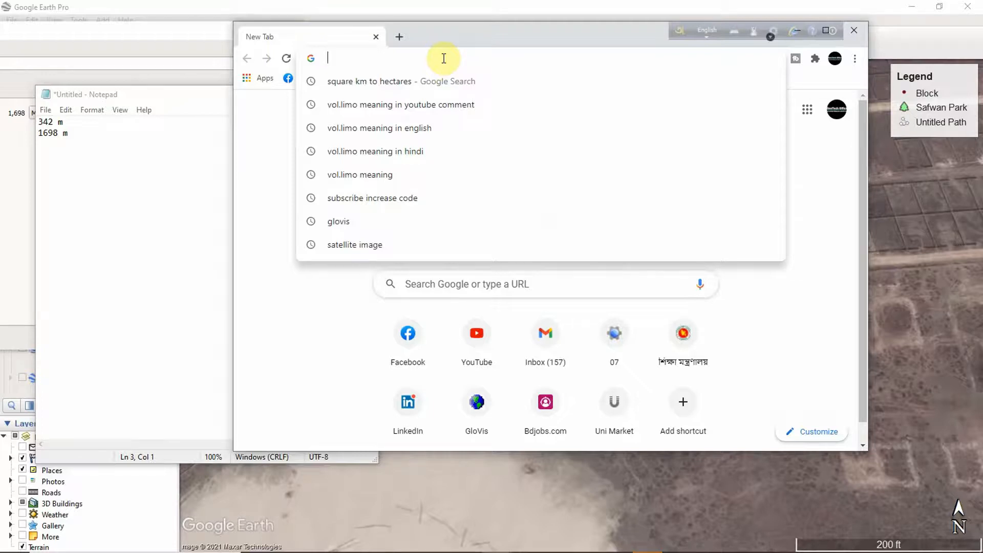
Step: Search 'area calculation with meter' and open Calculator.net's Area Calculator
type("area calculation with meter")
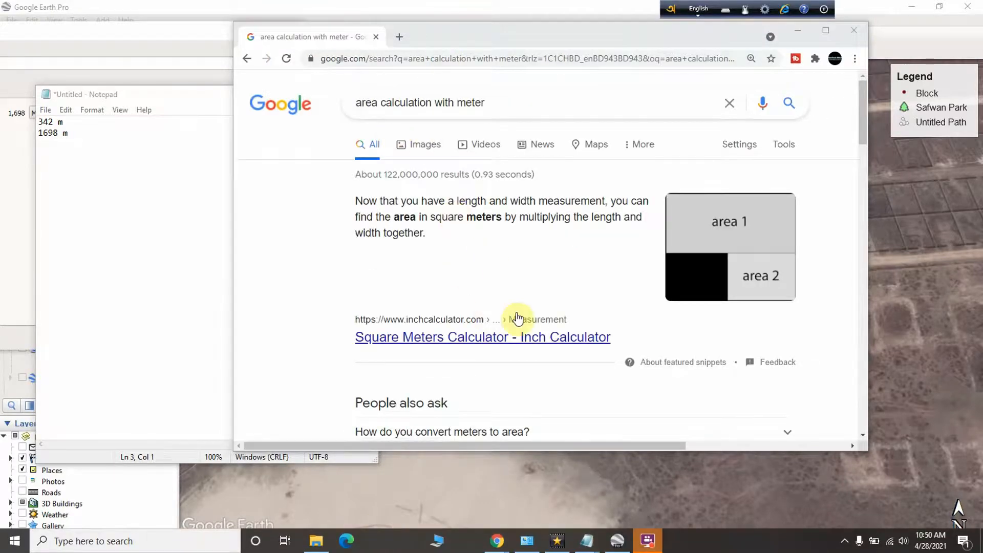
scroll("down", 3)
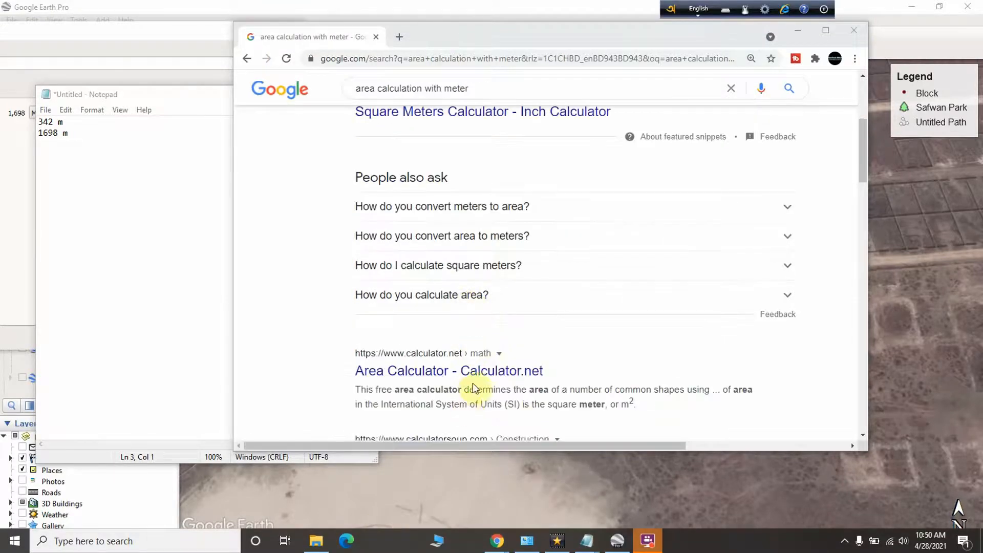
left_click(449, 371)
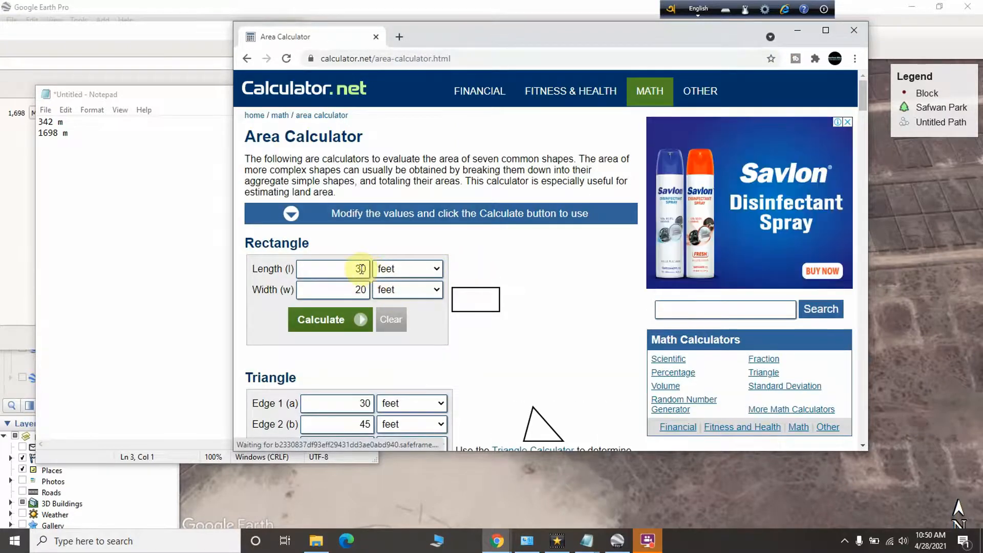
Step: Compute a 1698 m by 342 m rectangle's area as 580716 square meters and select the result
left_click(407, 269)
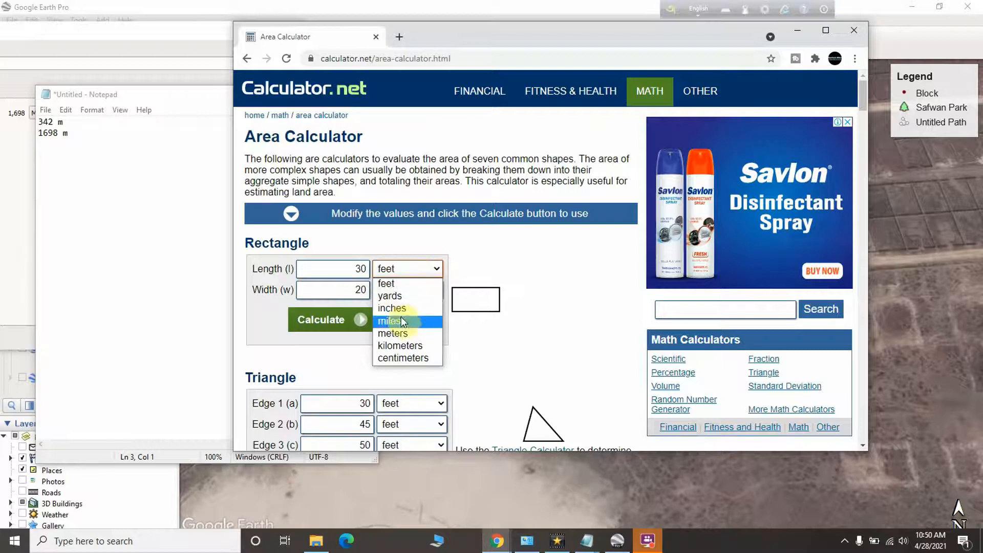
left_click(393, 333)
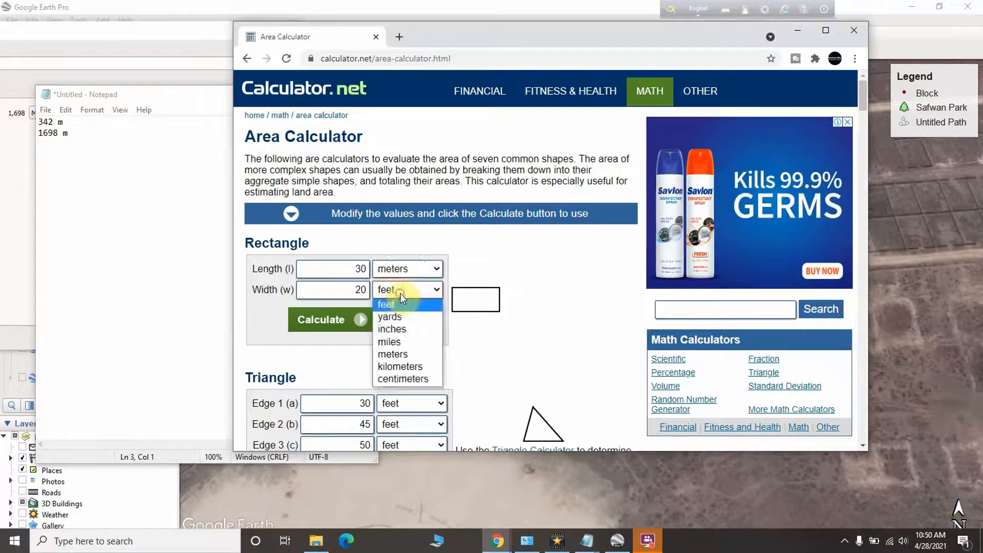
left_click(392, 354)
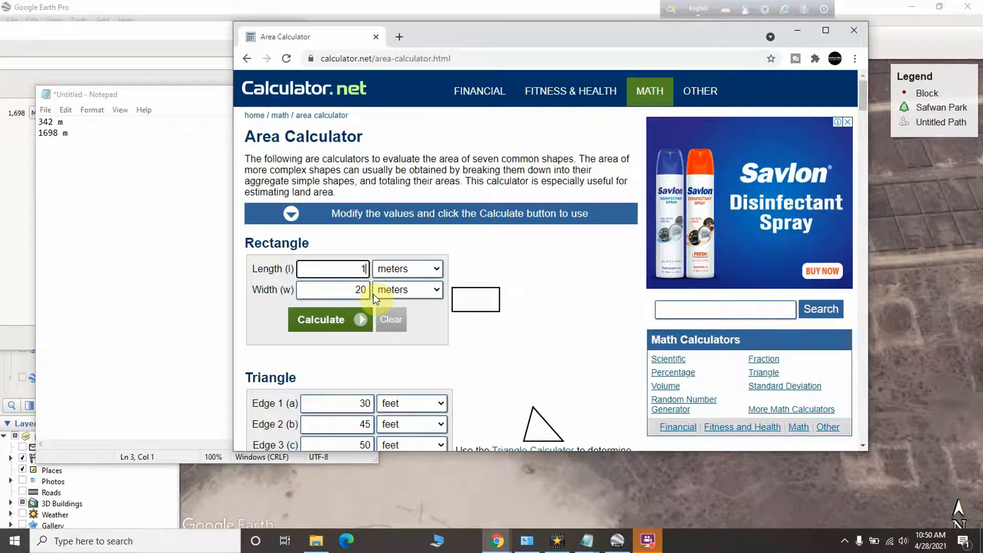
type("1698")
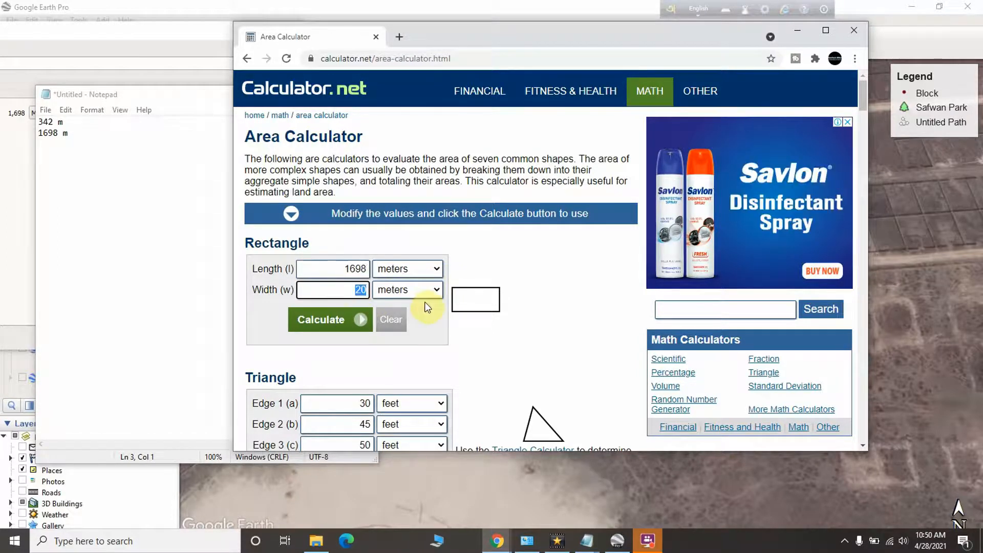
type("34")
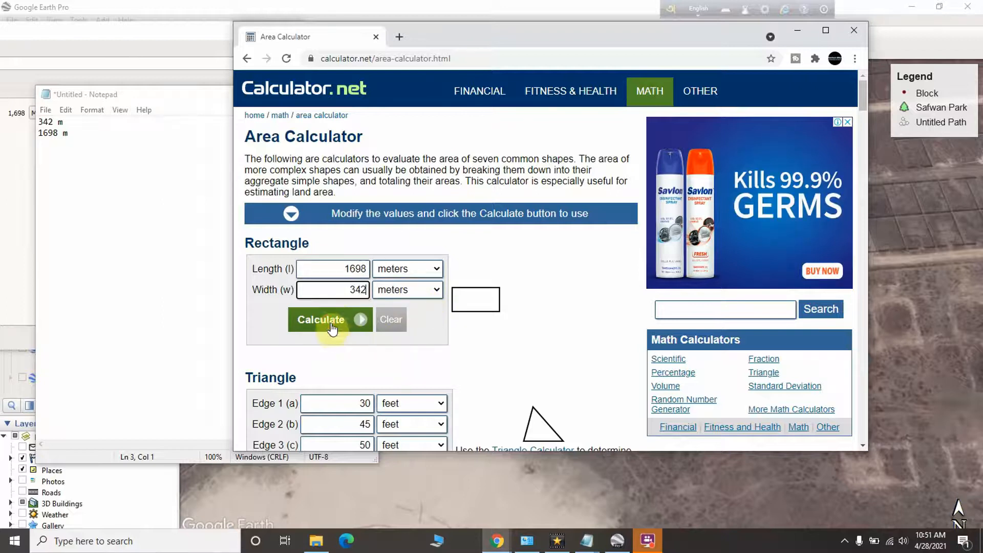
left_click(320, 319)
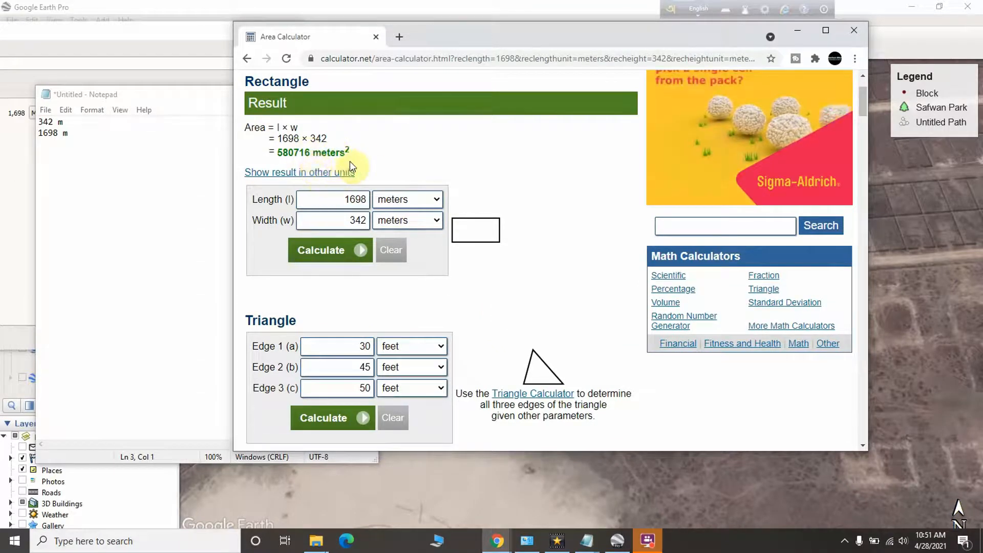
left_click(332, 220)
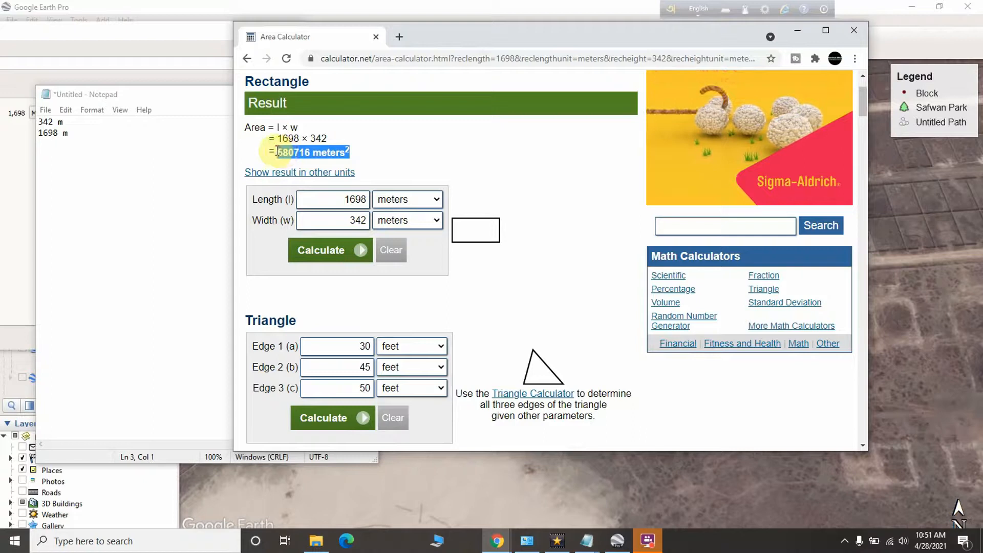
Step: Convert 580716 square meters to 0.580716 square kilometers in a new Google Search tab
left_click(398, 37)
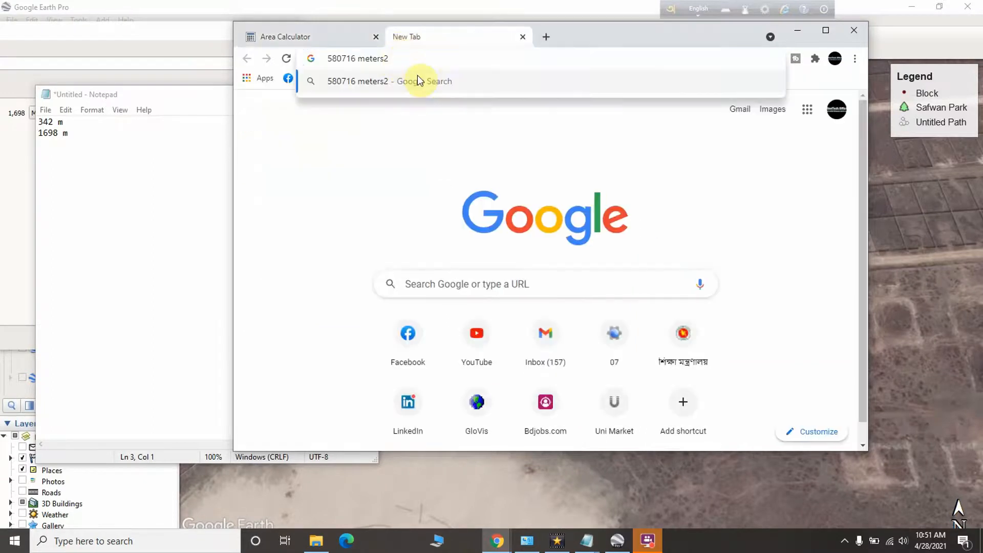
type("to km")
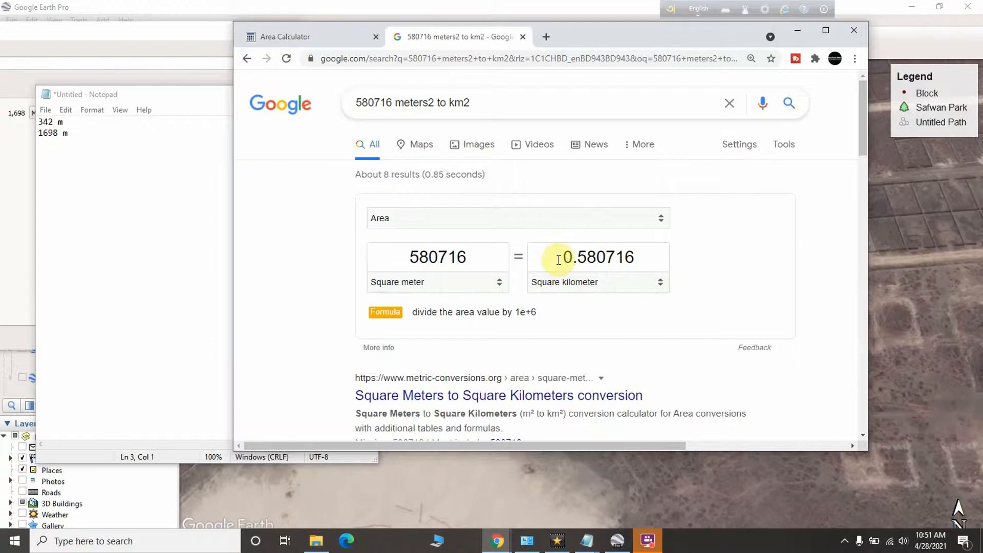
double_click(598, 257)
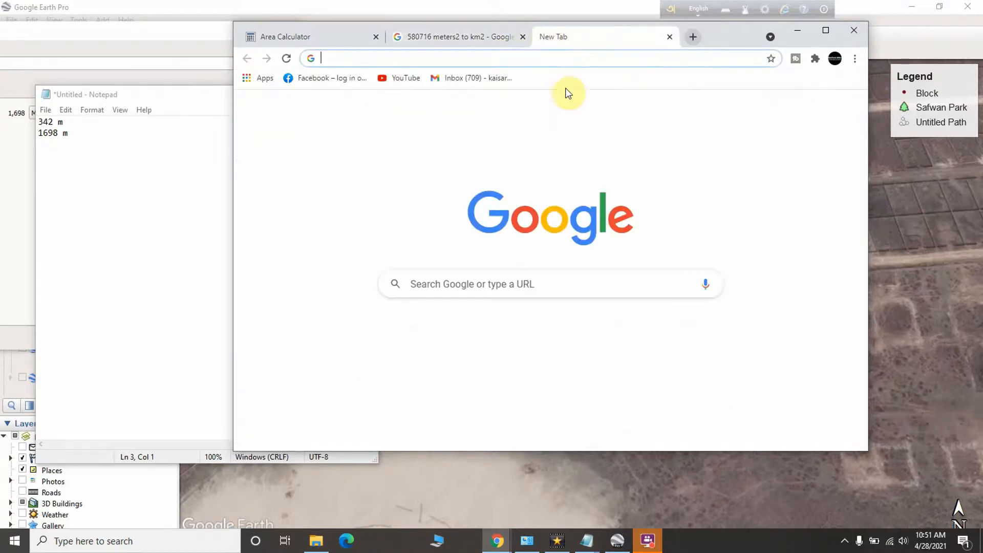
Step: Search 'square km to hectares' and convert 0.580716 square kilometers to 58.0716 hectares
type("square km to hectares")
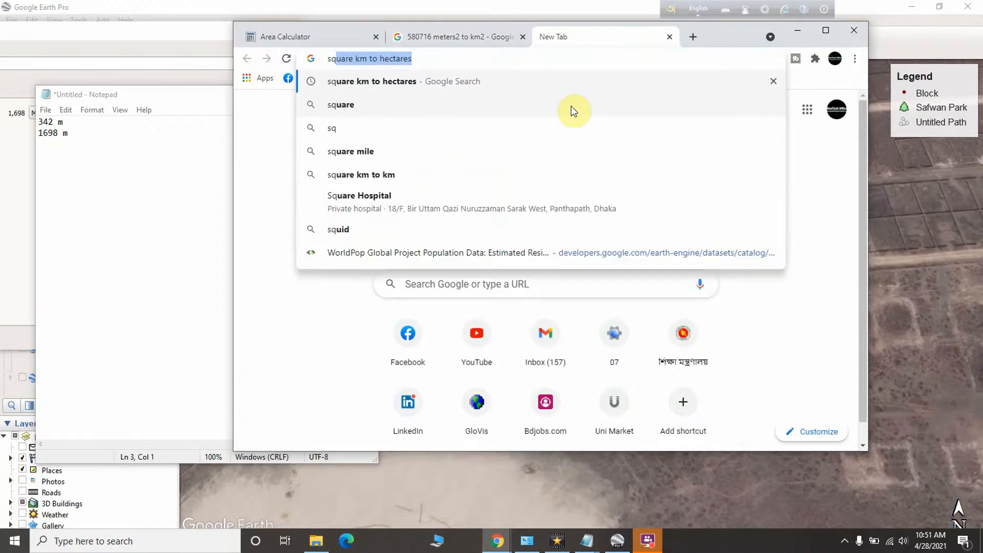
left_click(371, 81)
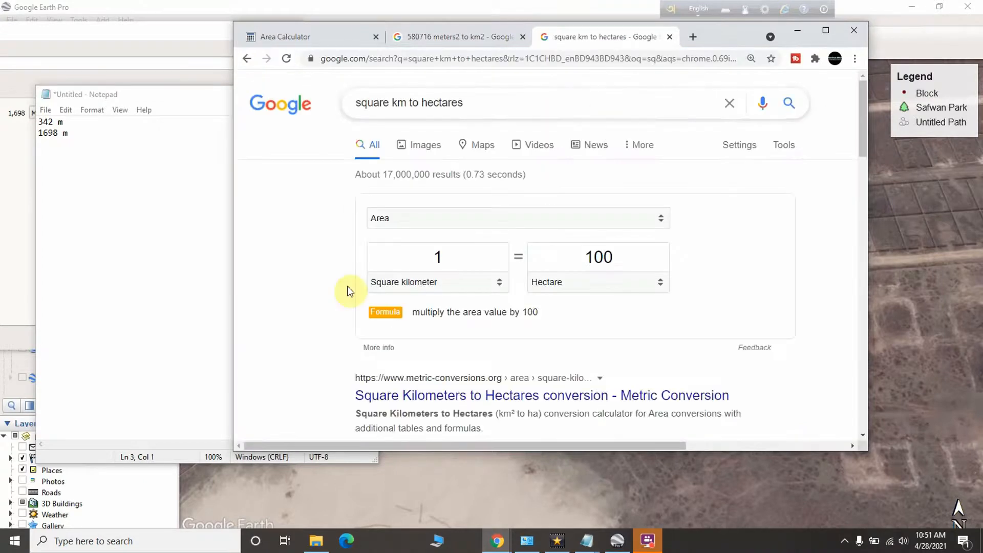
type("0.580716")
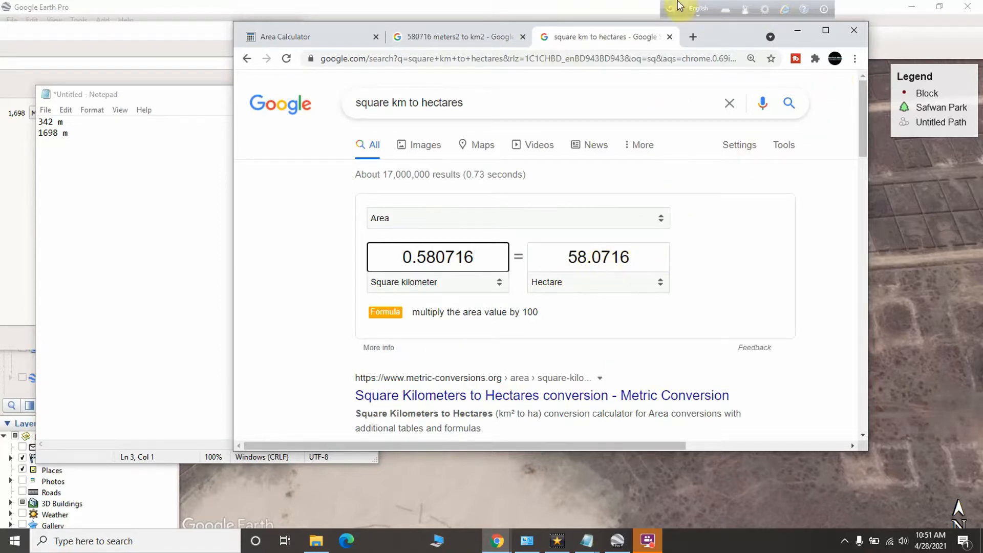
mouse_move(701, 172)
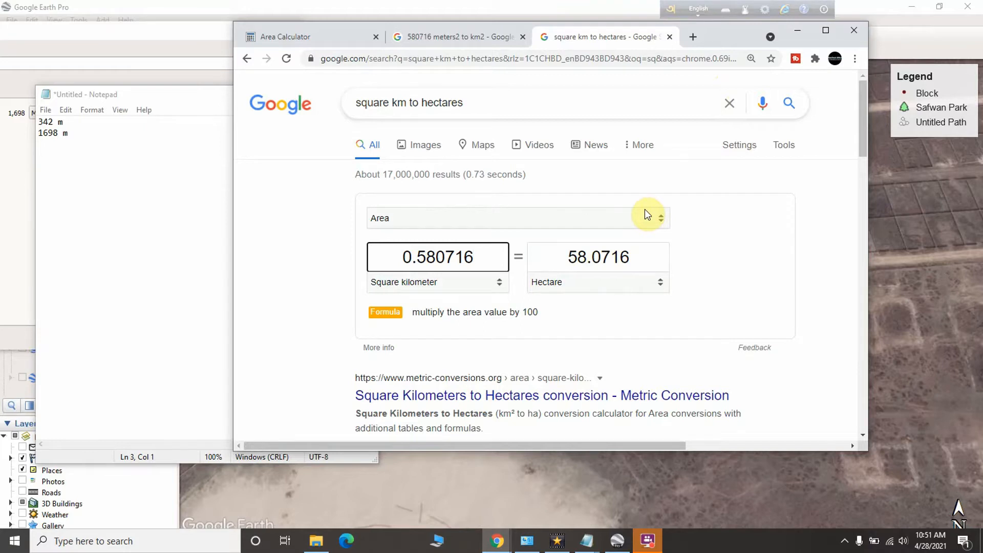
left_click(437, 257)
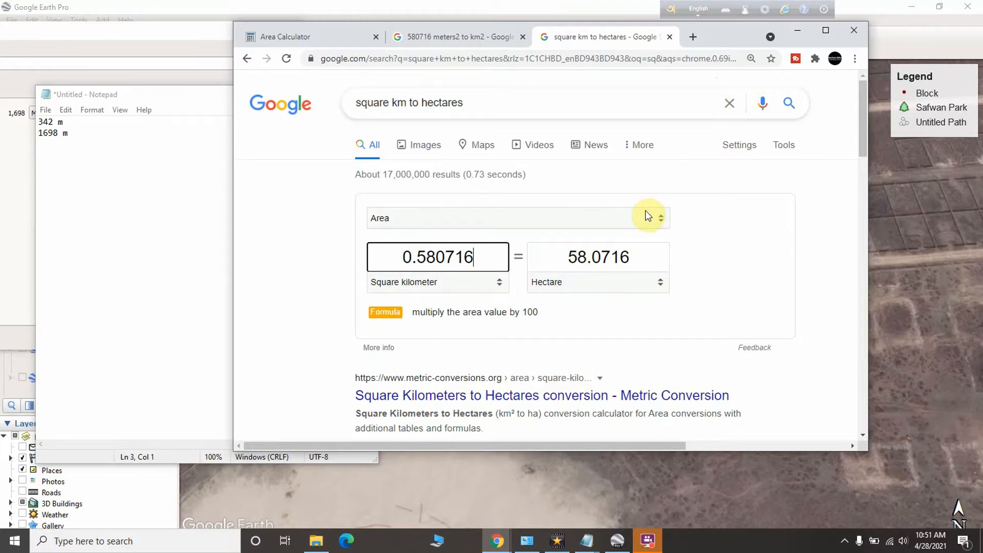
mouse_move(764, 24)
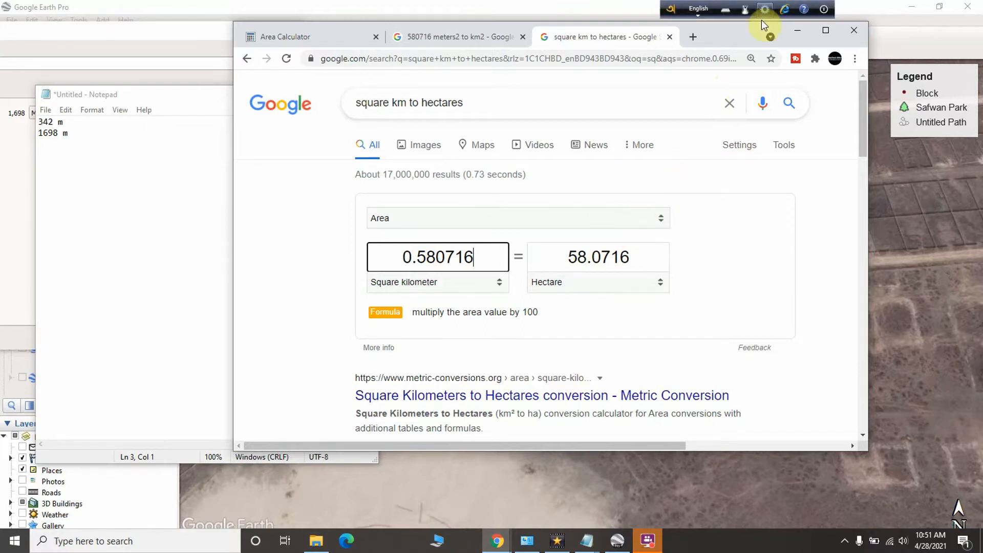